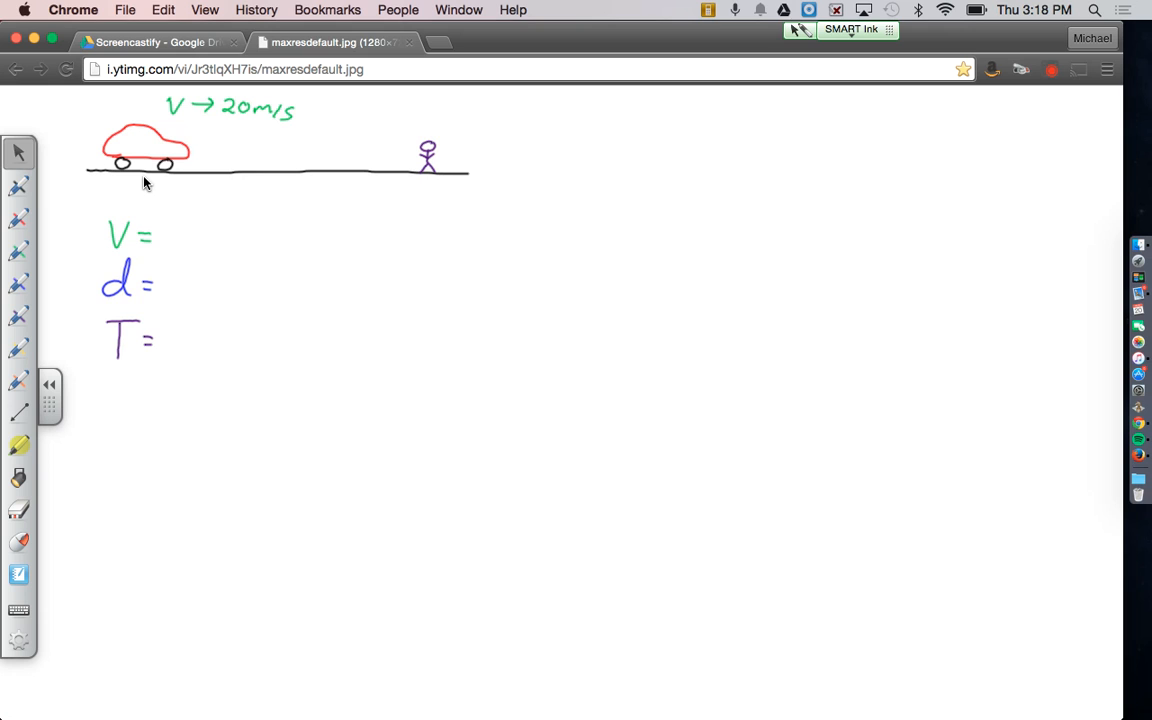
pyautogui.moveTo(82, 418)
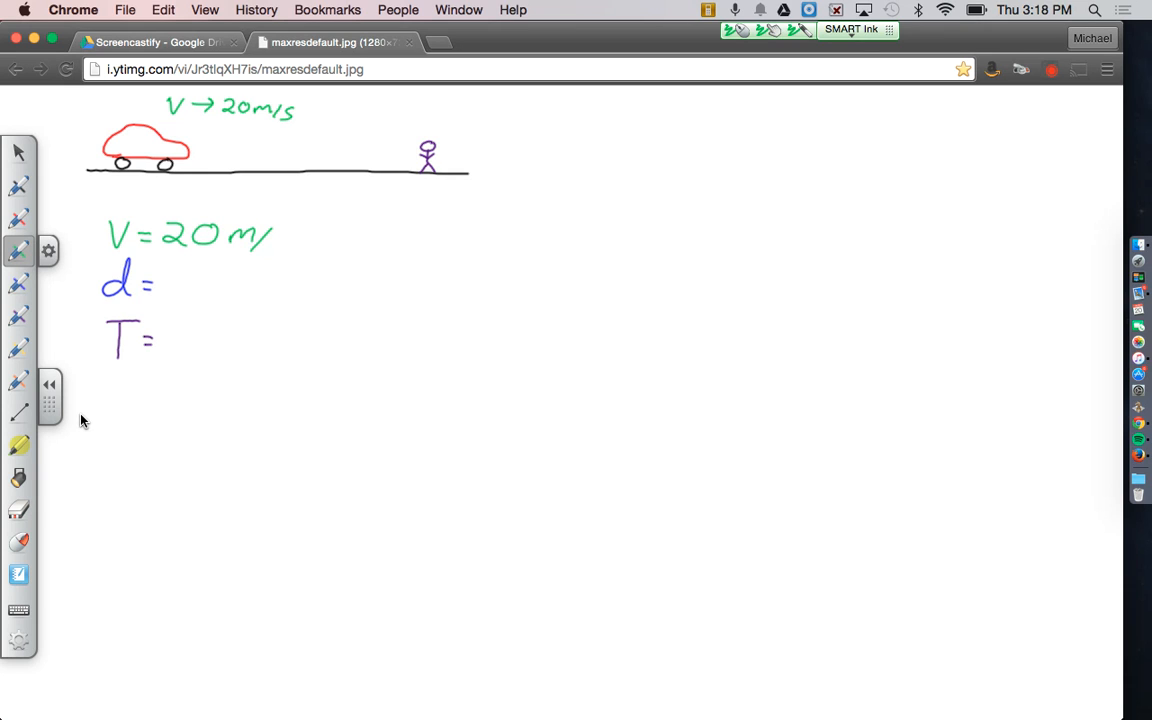
# - Complete the velocity units m/s, mark d = ?, and switch colour for the time line
pyautogui.moveTo(276, 230); pyautogui.dragTo(280, 250)
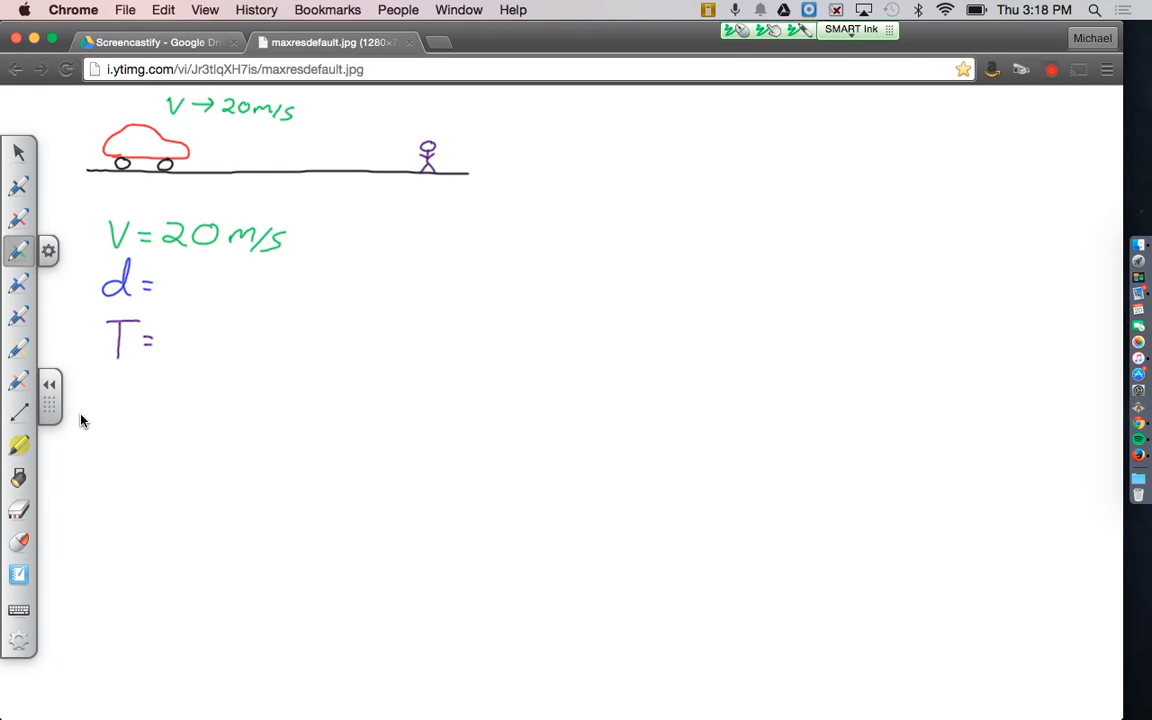
pyautogui.click(18, 284)
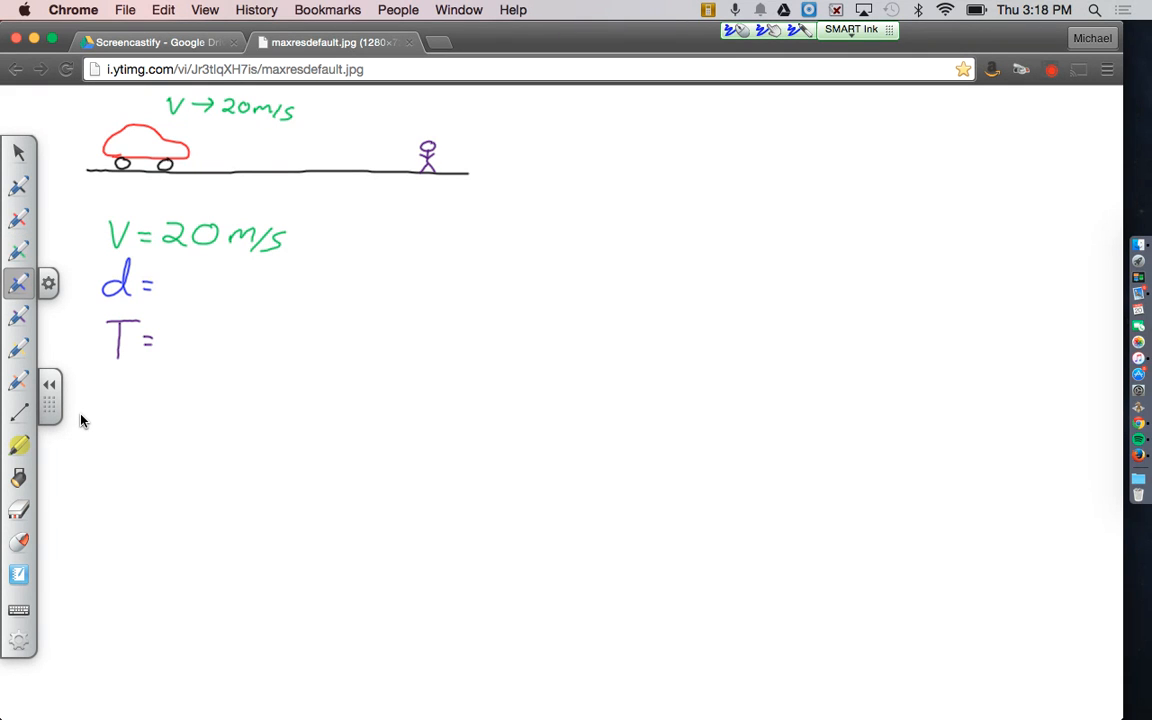
pyautogui.moveTo(176, 270); pyautogui.dragTo(184, 296)
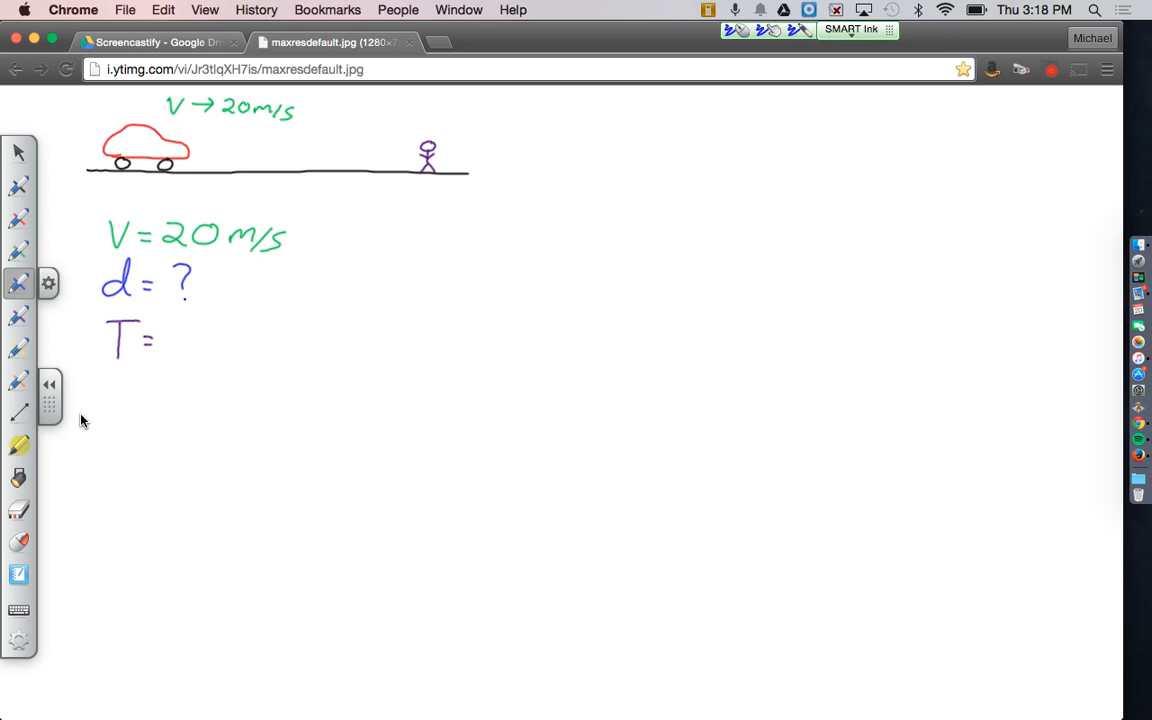
pyautogui.click(18, 316)
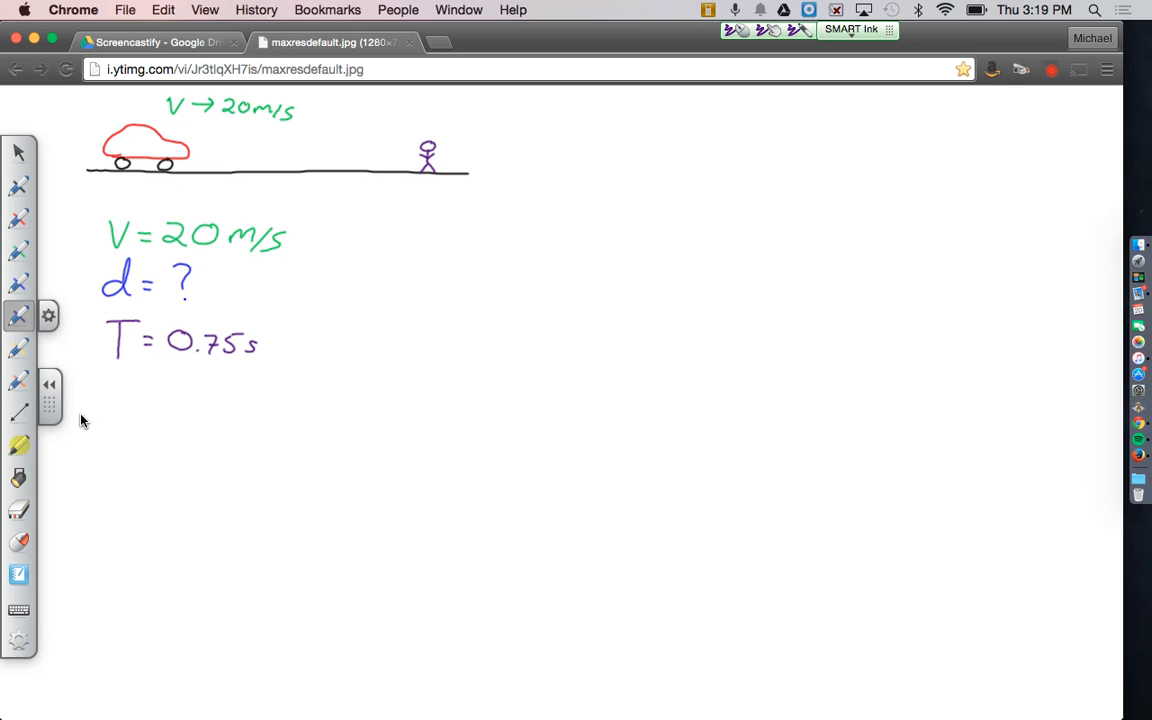
# - Handwrite the formula d = V·T beside the givens and start a d = line below
pyautogui.click(18, 284)
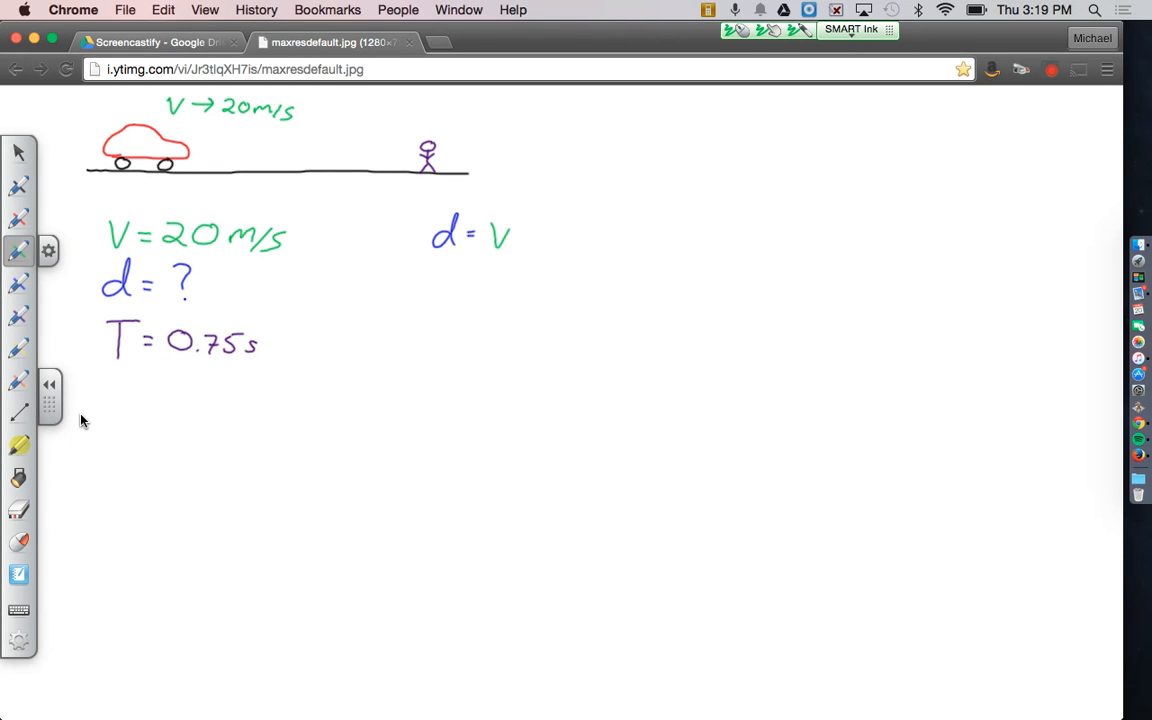
pyautogui.click(520, 236)
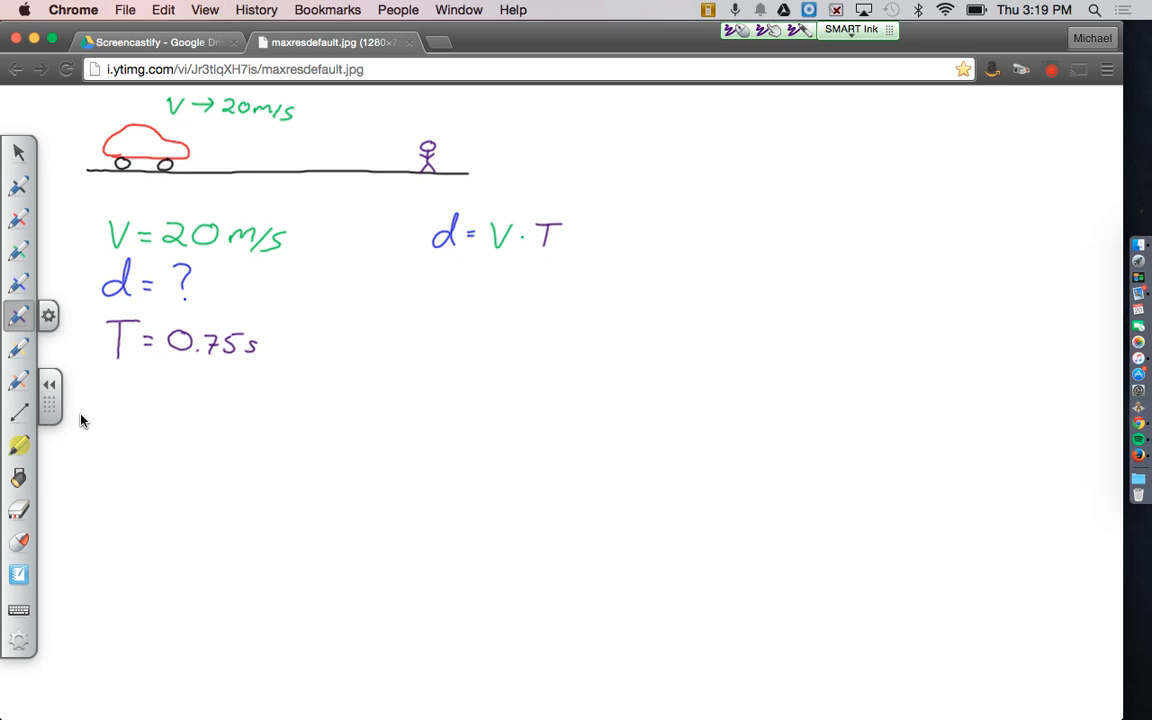
pyautogui.click(18, 282)
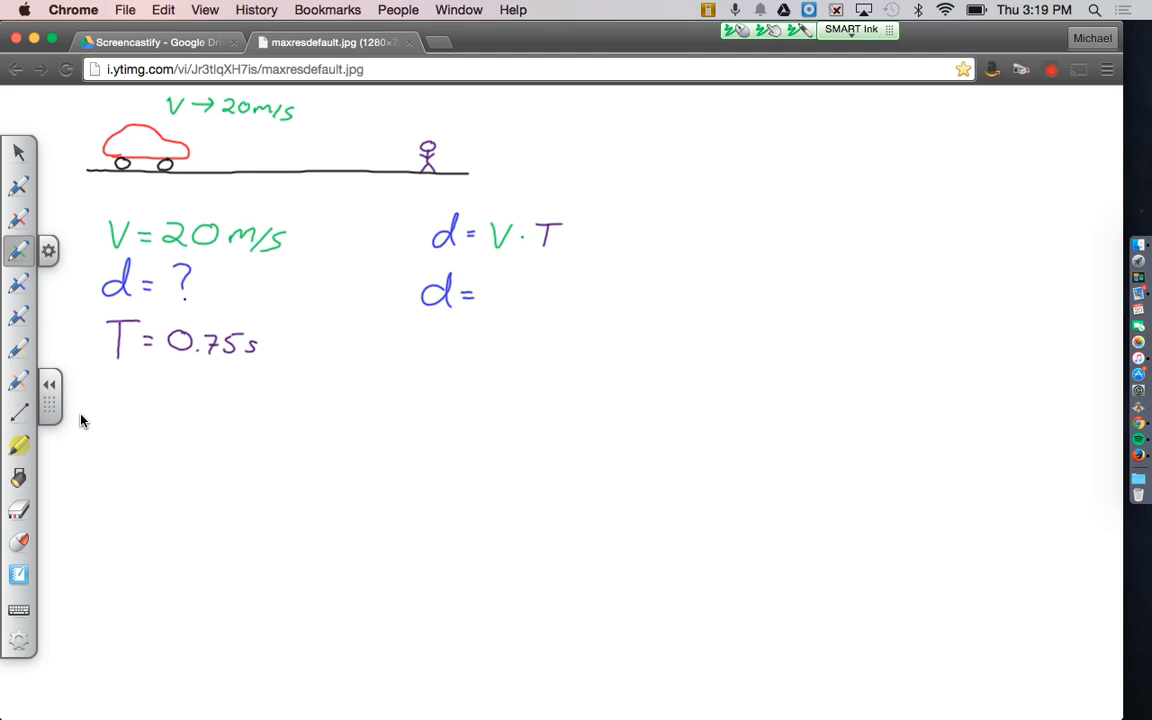
# - Write the substitution d = 20 m/s · 0.75 s and the result d = 15 m
pyautogui.moveTo(484, 296); pyautogui.dragTo(520, 296)
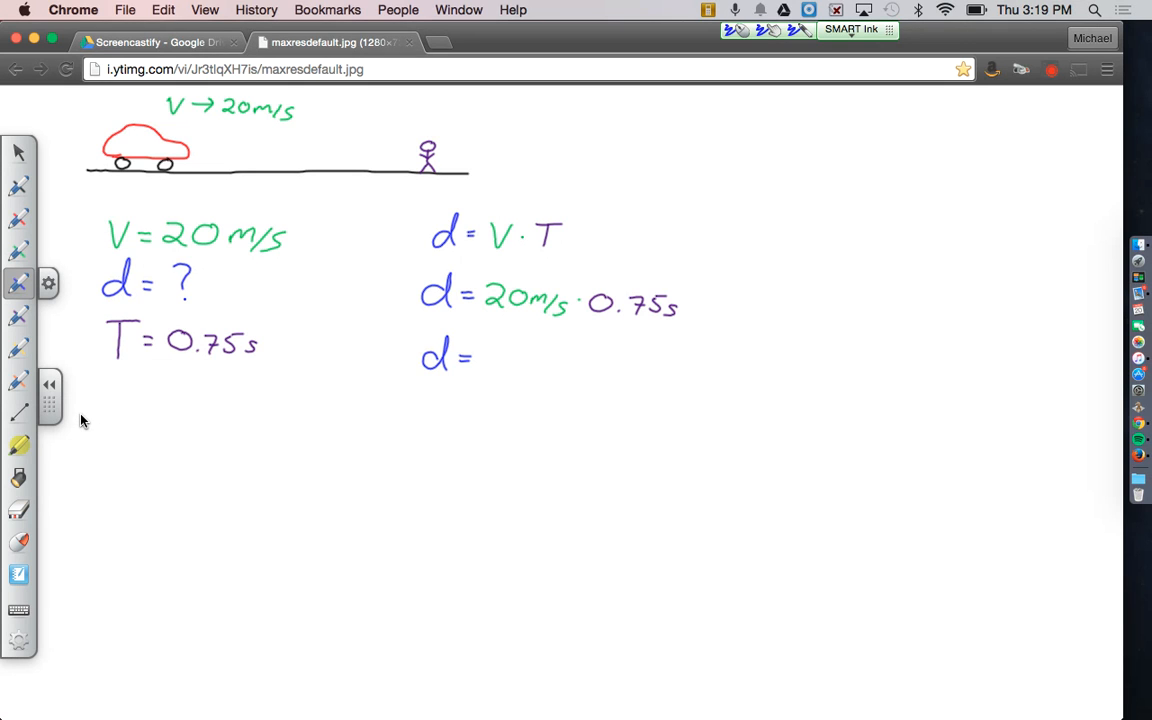
pyautogui.moveTo(490, 344); pyautogui.dragTo(488, 368)
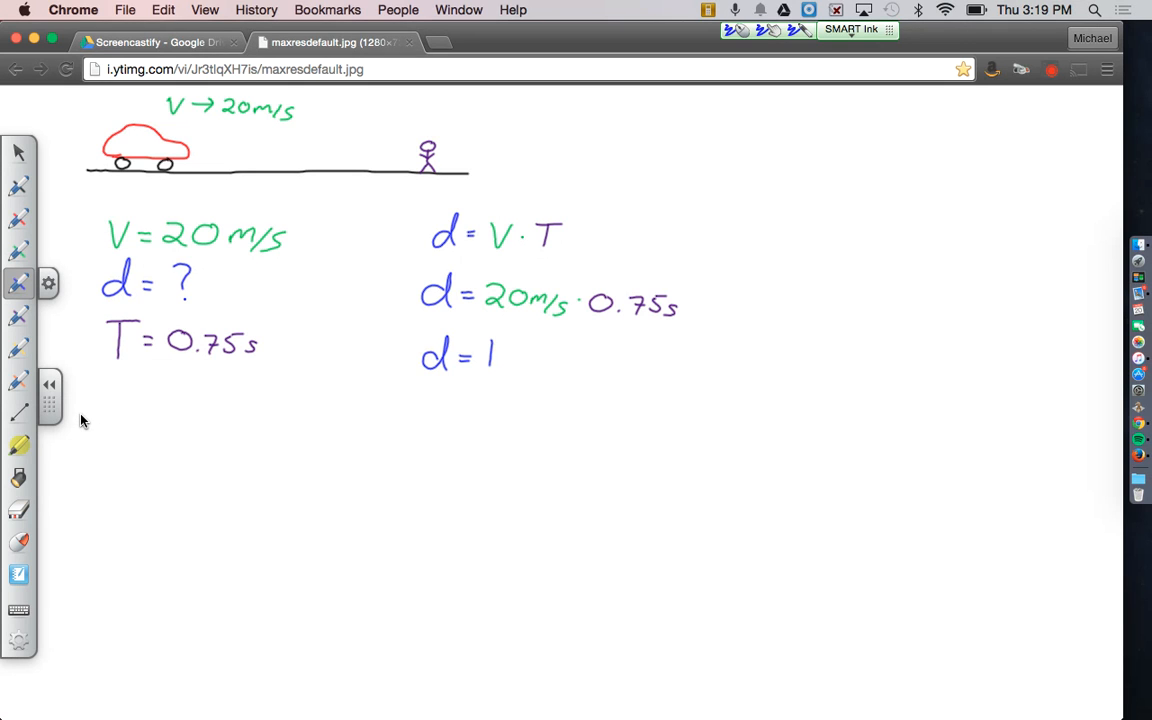
pyautogui.moveTo(496, 356); pyautogui.dragTo(550, 356)
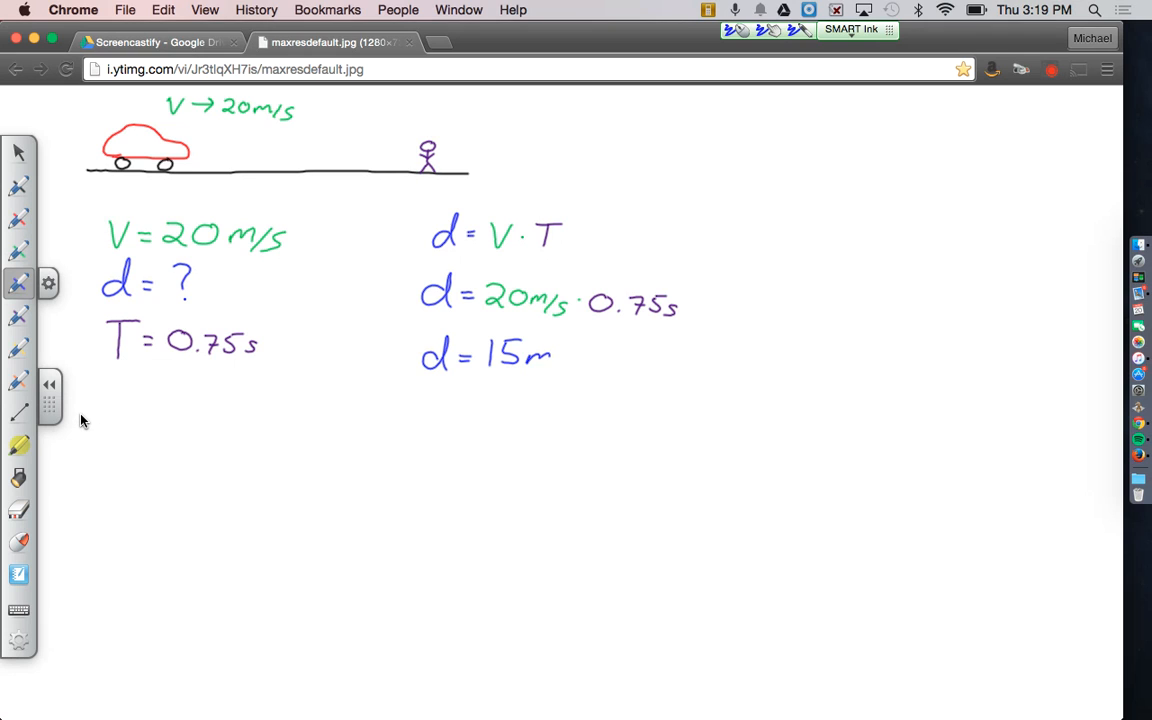